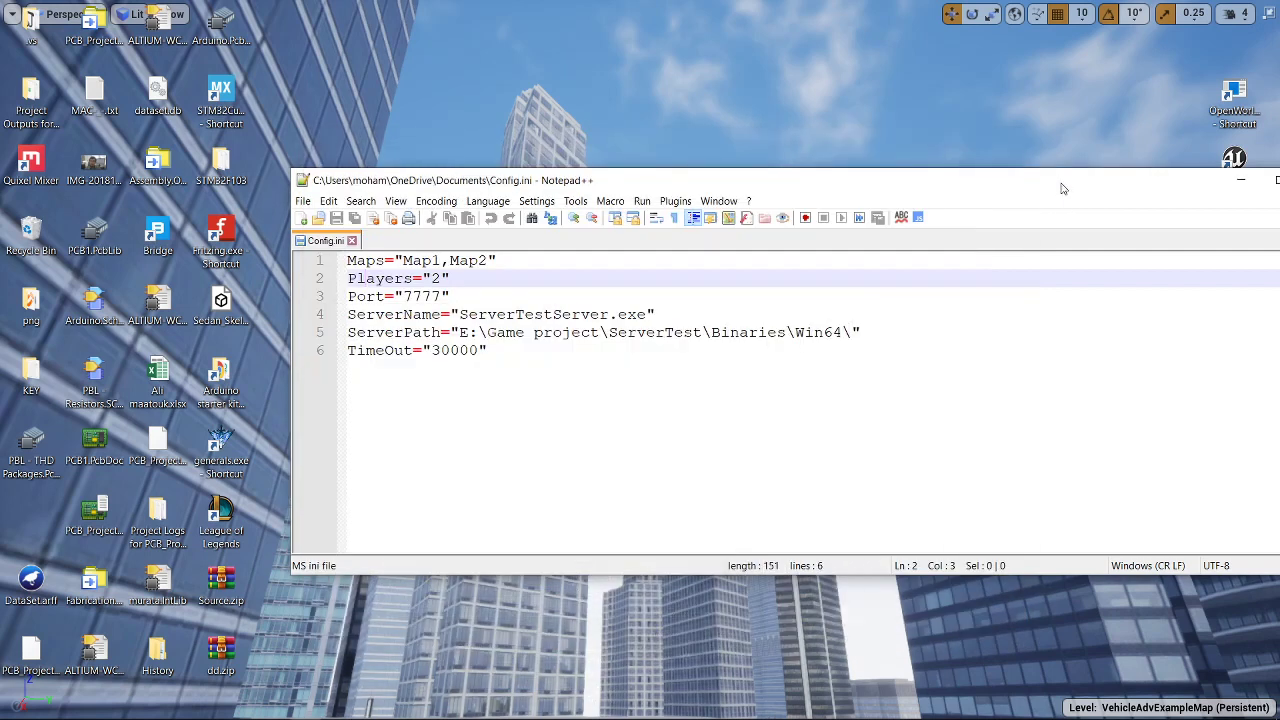
Close the Config.ini editor and show the Release folder with Config.ini and the server executable.
{"action": "left_click", "coordinate": [1240, 180]}
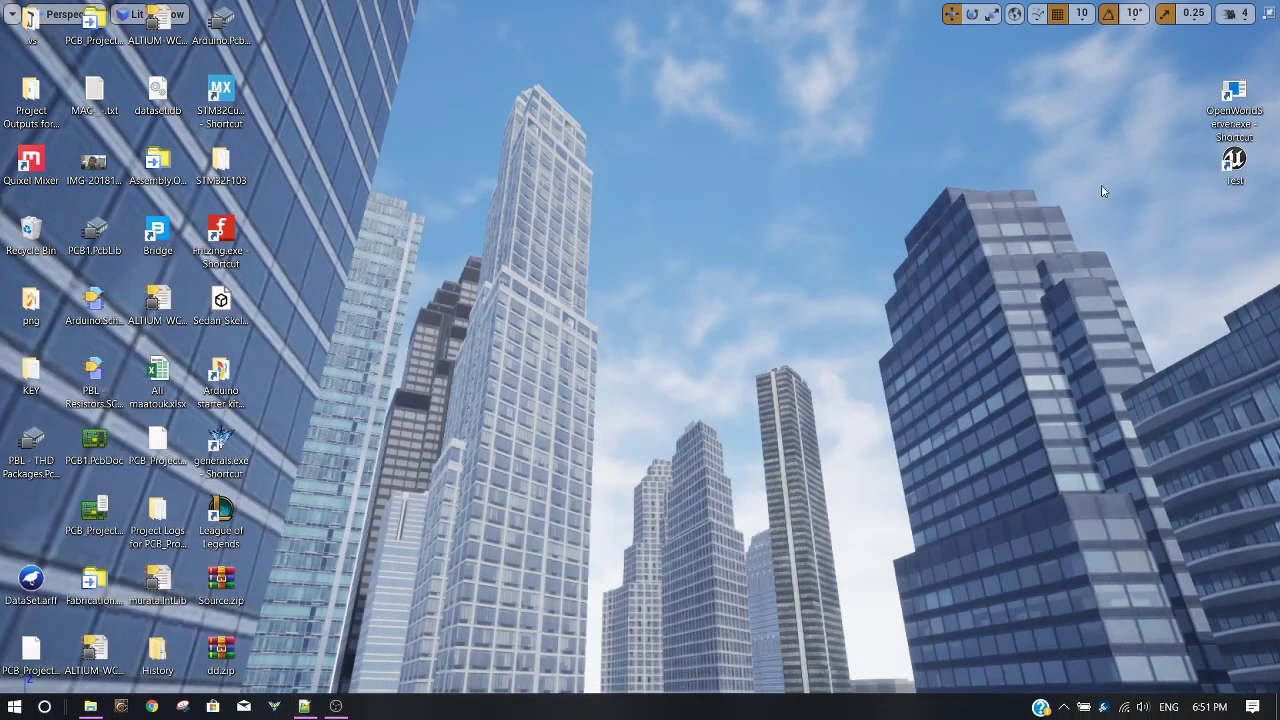
{"action": "right_click", "coordinate": [1234, 90]}
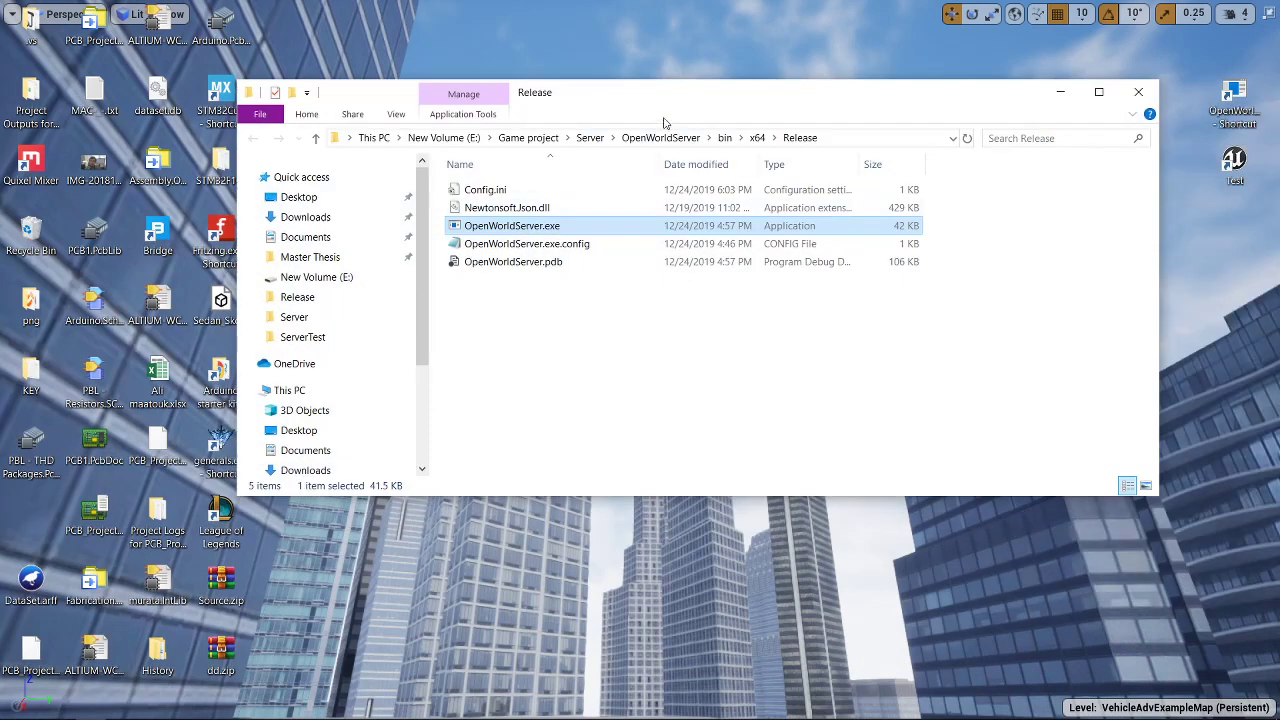
{"action": "left_click", "coordinate": [1098, 92]}
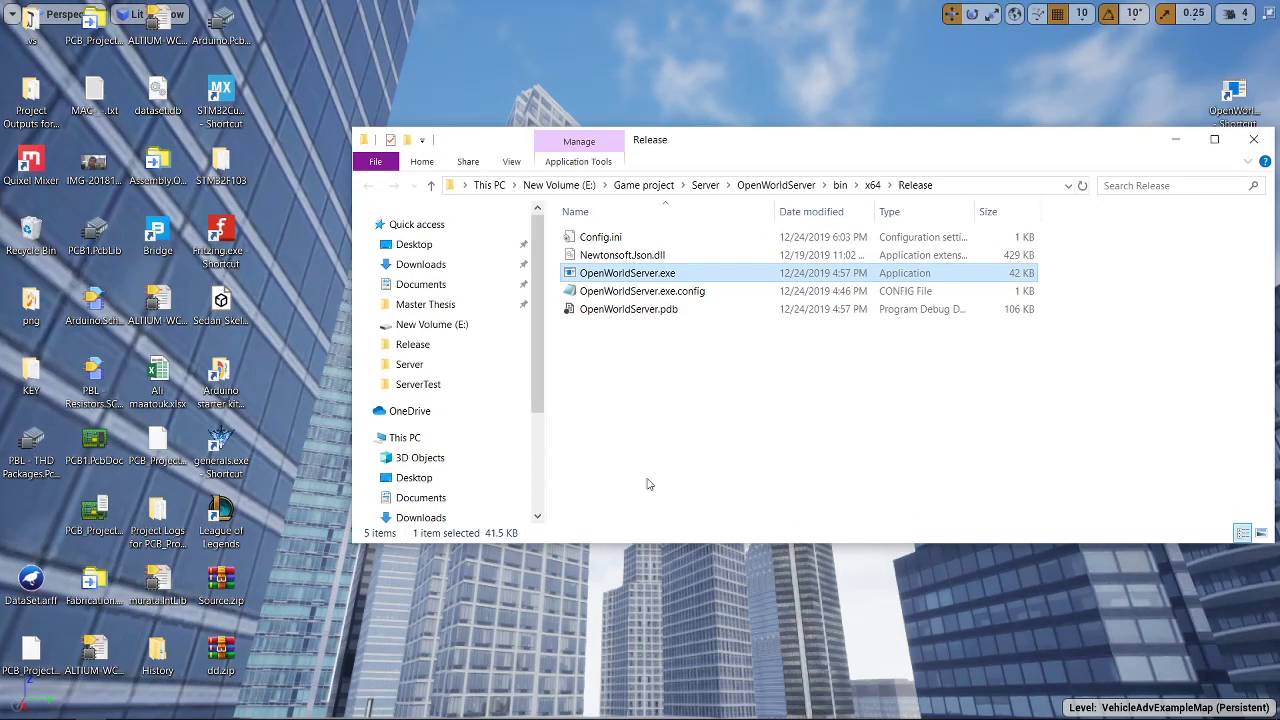
{"action": "left_click", "coordinate": [600, 236]}
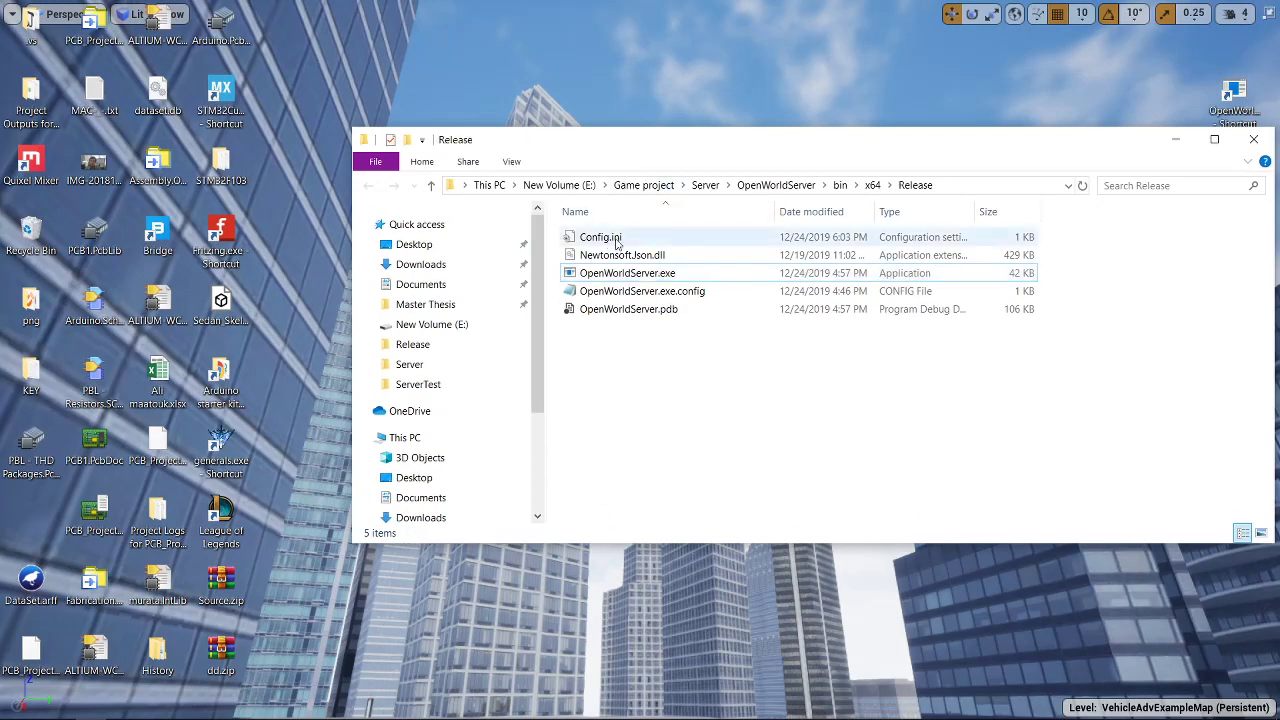
{"action": "mouse_move", "coordinate": [600, 236]}
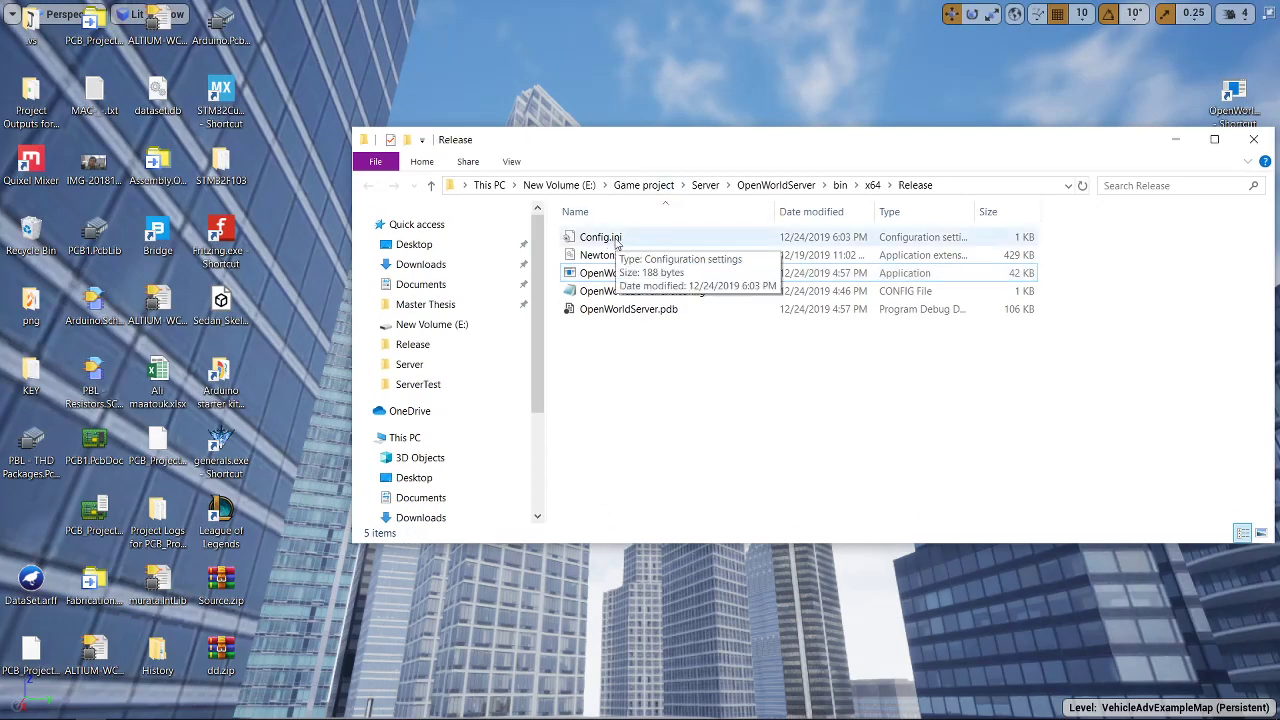
{"action": "double_click", "coordinate": [600, 236]}
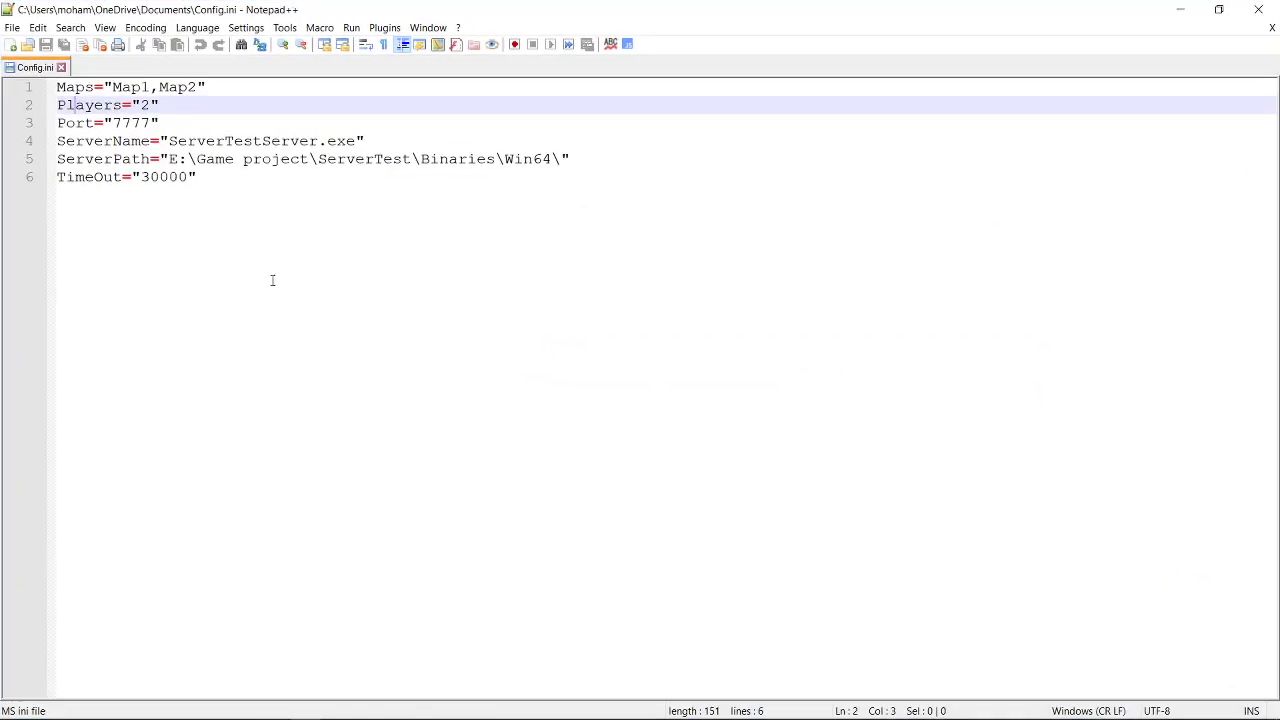
{"action": "left_click", "coordinate": [196, 176]}
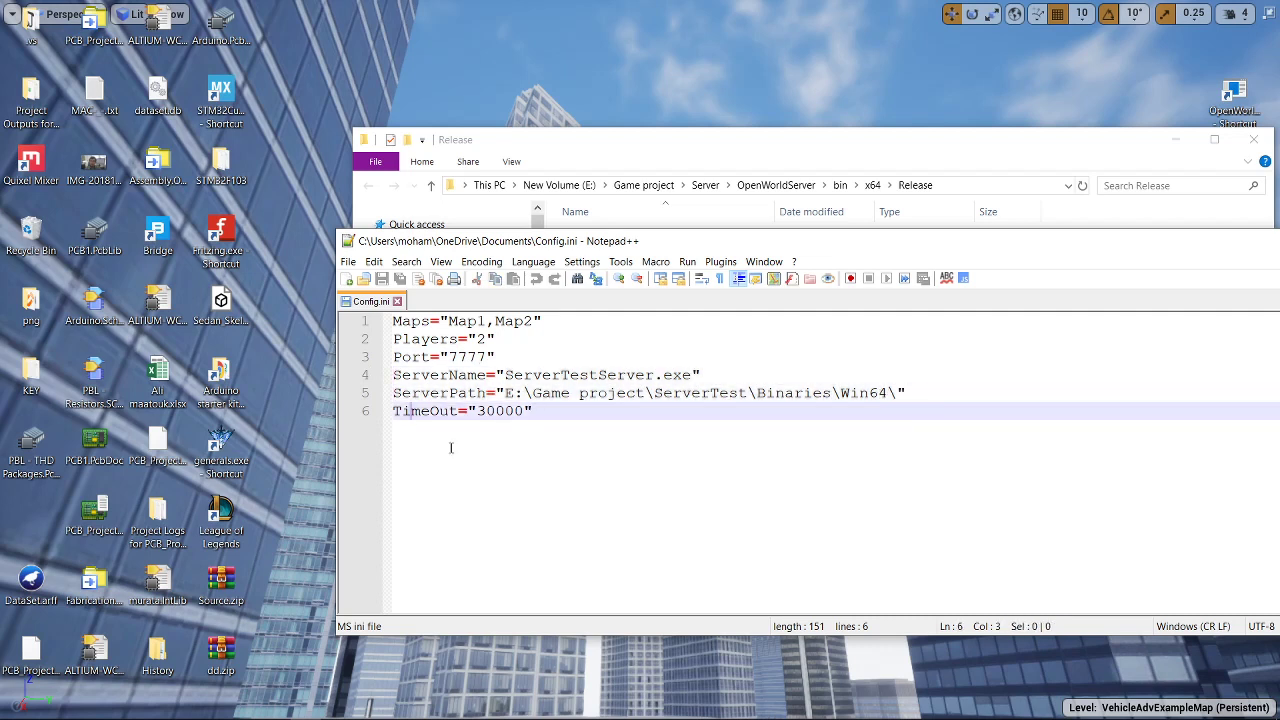
{"action": "left_click", "coordinate": [408, 412]}
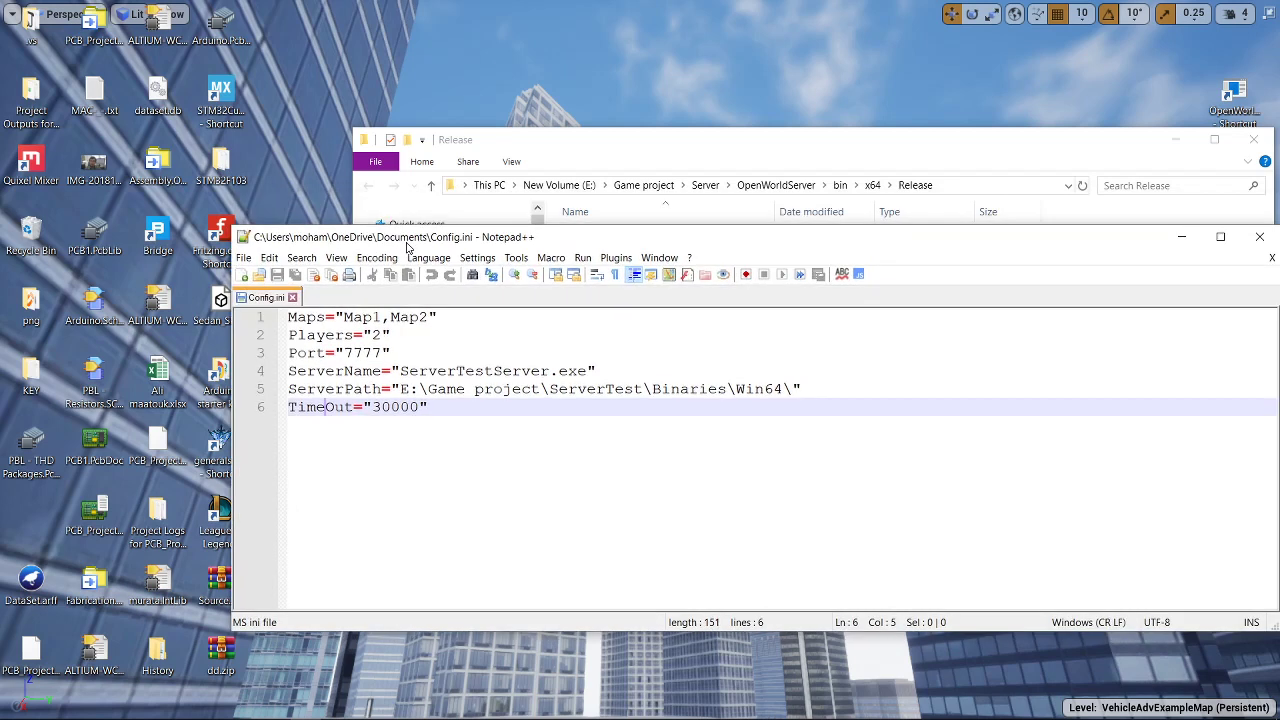
{"action": "mouse_move", "coordinate": [416, 444]}
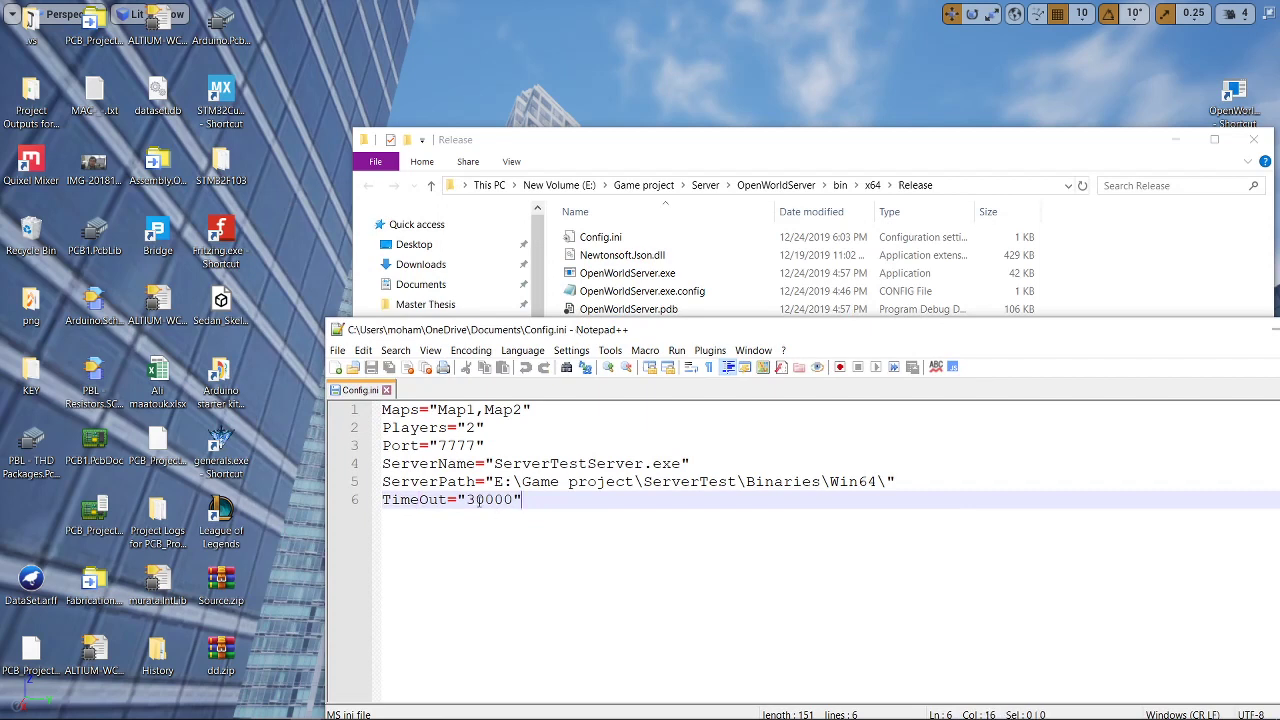
{"action": "double_click", "coordinate": [488, 500]}
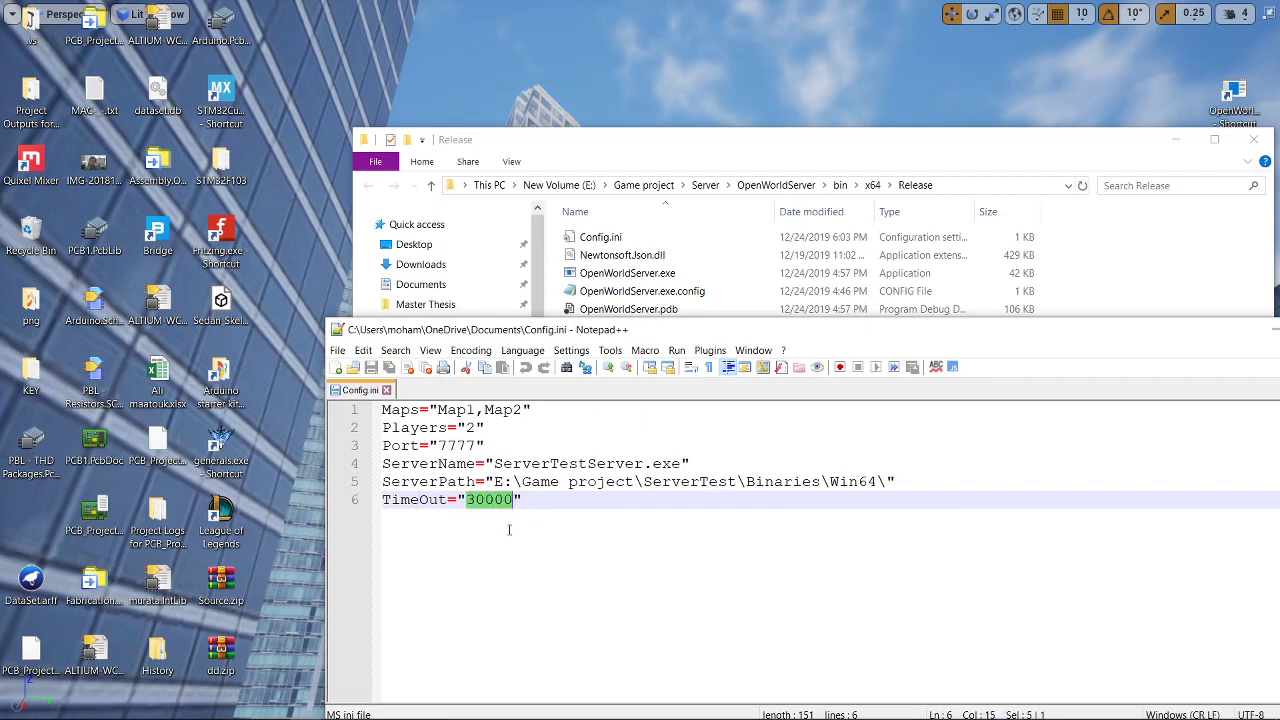
{"action": "left_click", "coordinate": [484, 500]}
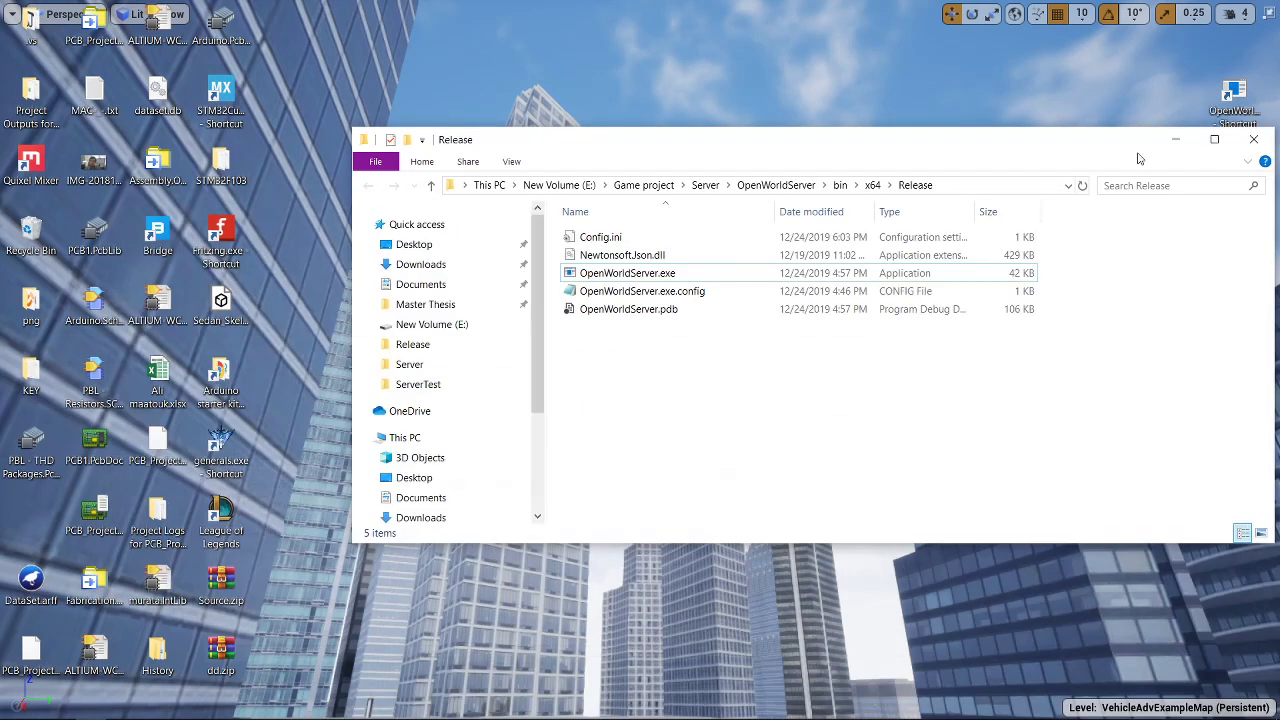
Launch OpenWorldServer.exe so it loads Map1/Map2 settings and starts a server on port 7777.
{"action": "double_click", "coordinate": [628, 272]}
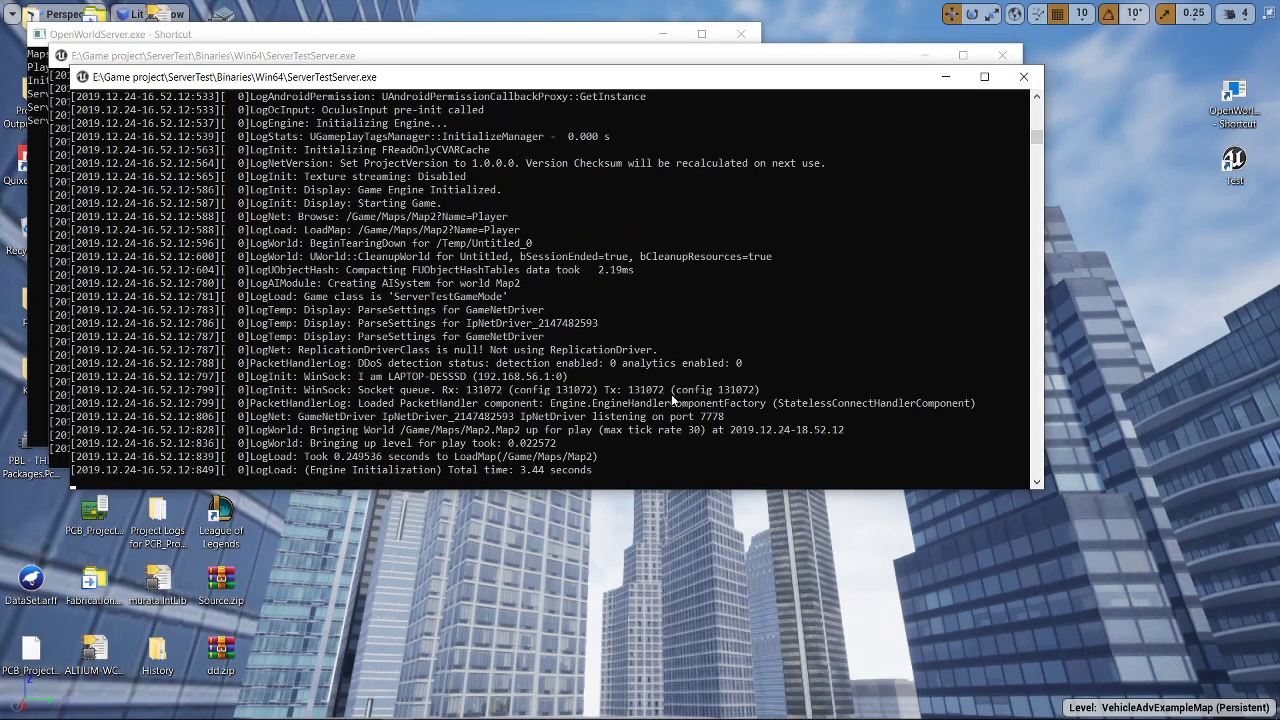
{"action": "mouse_move", "coordinate": [730, 380]}
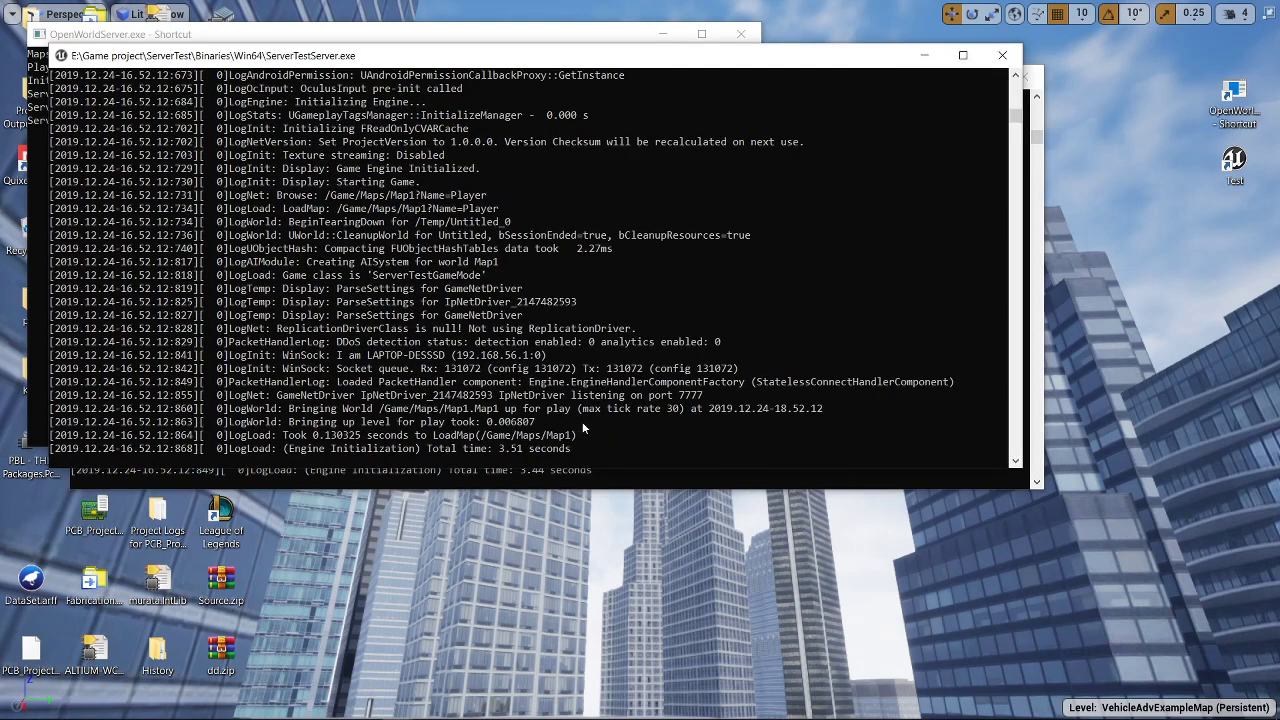
{"action": "mouse_move", "coordinate": [484, 442]}
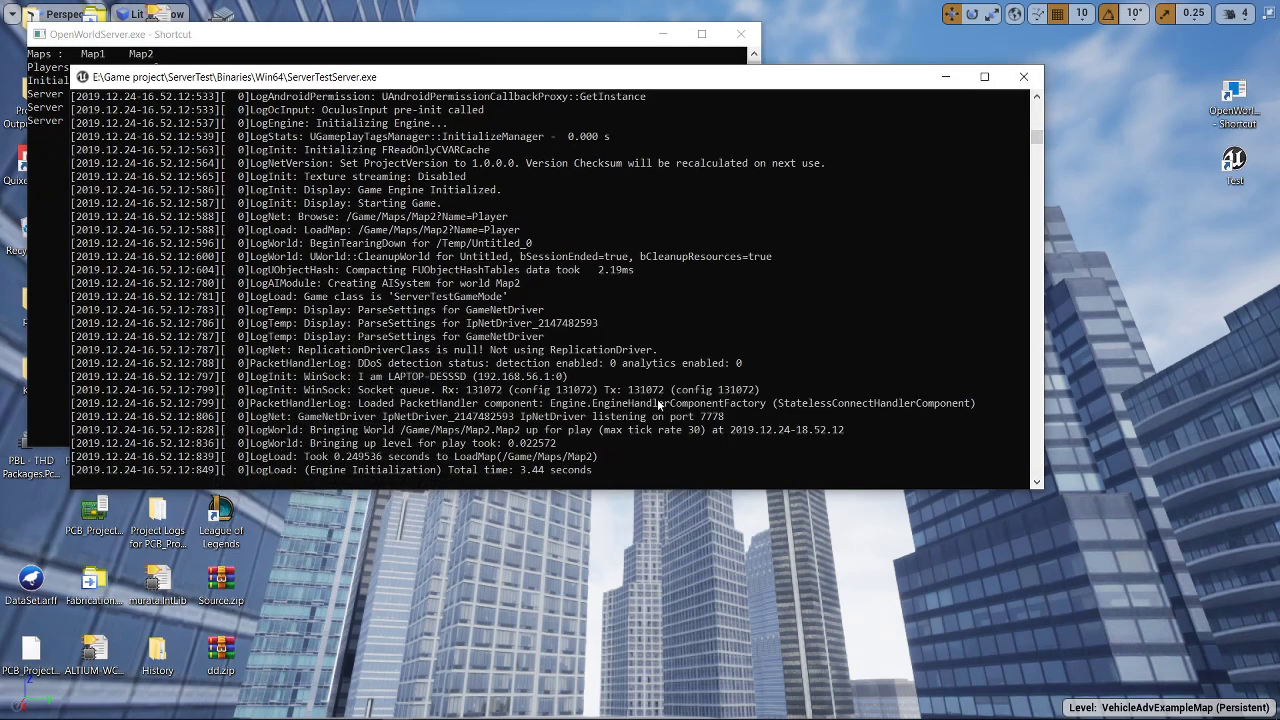
{"action": "mouse_move", "coordinate": [704, 424]}
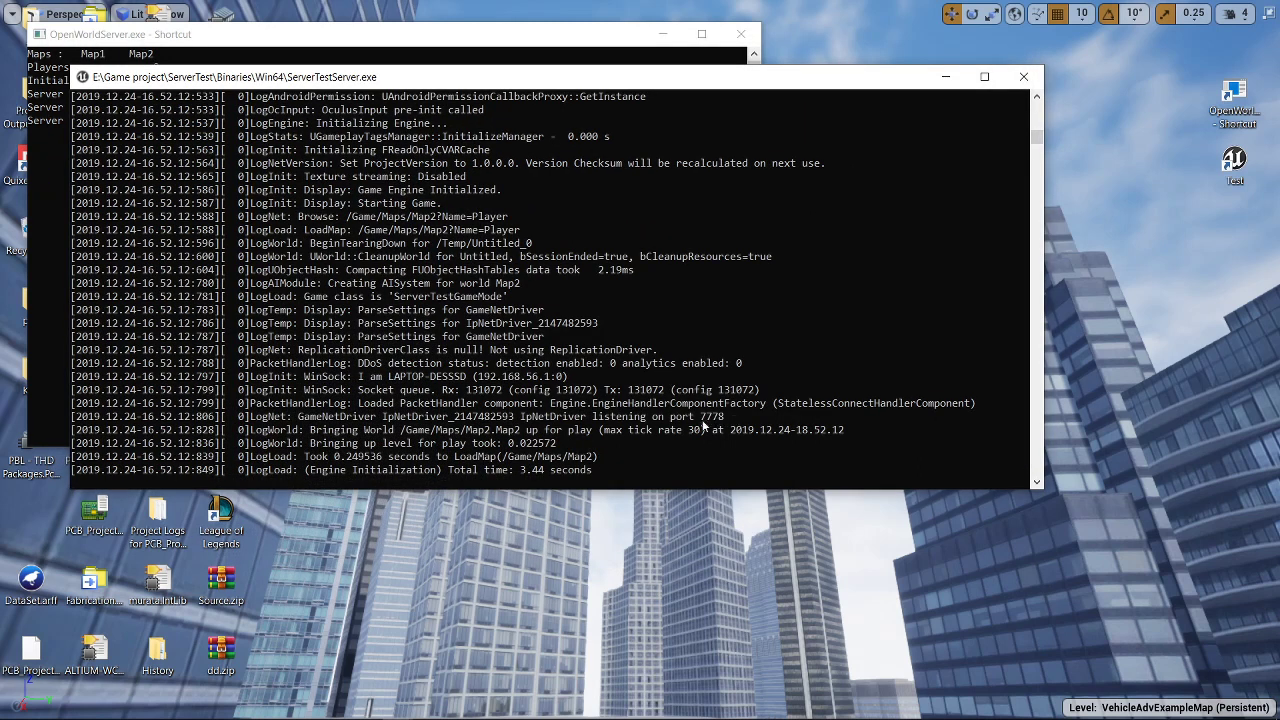
{"action": "mouse_move", "coordinate": [940, 178]}
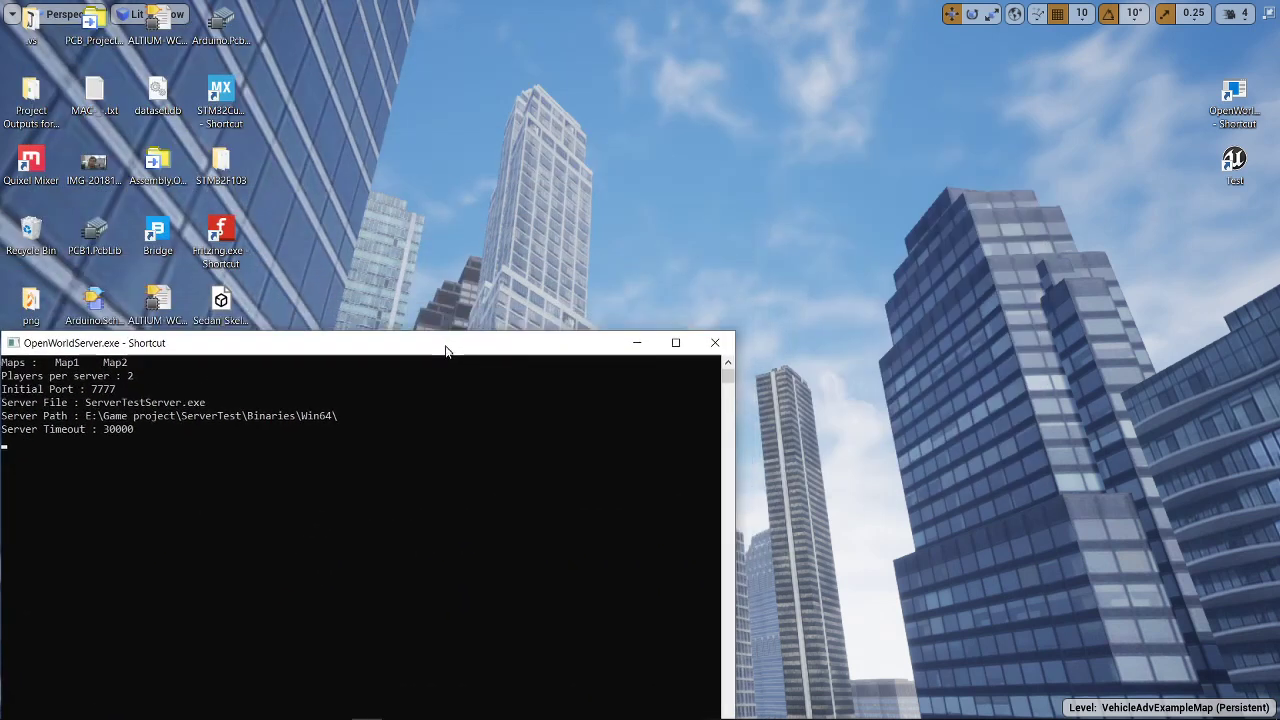
Start three ServerTest clients, arrange them in a row and let the first join Map1 on port 7777.
{"action": "left_click_drag", "start_coordinate": [444, 342], "coordinate": [452, 364]}
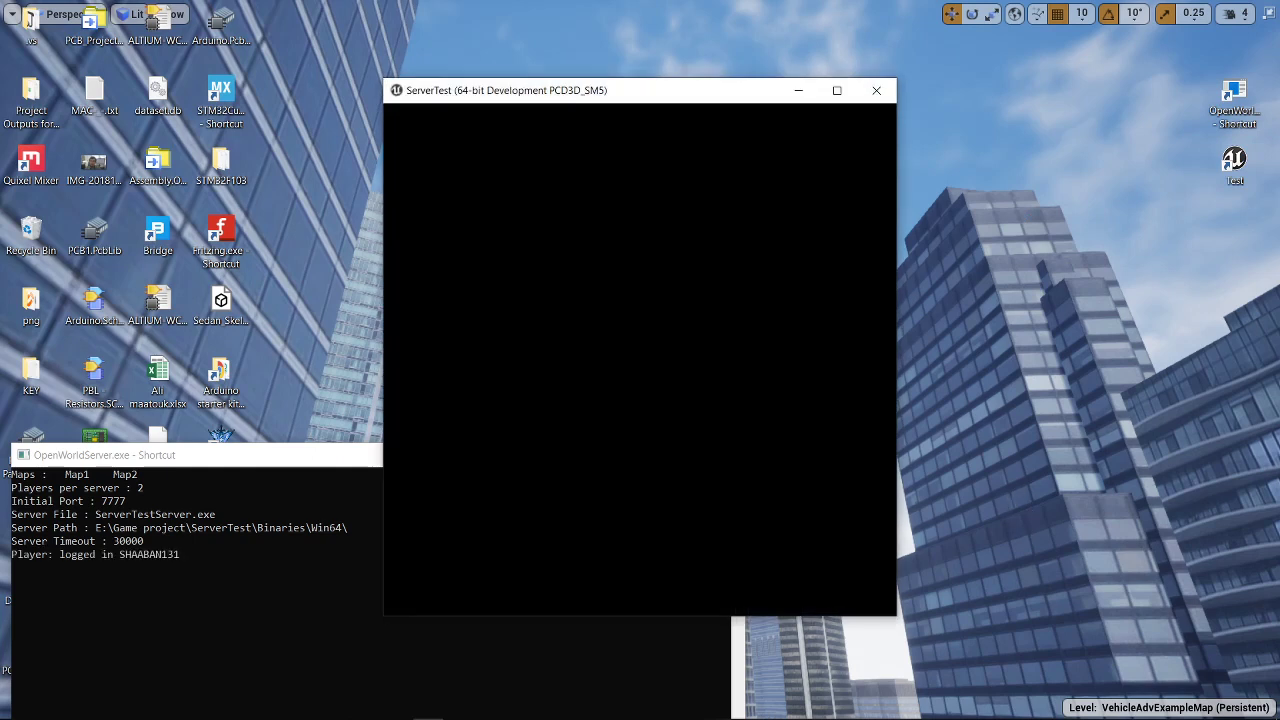
{"action": "left_click", "coordinate": [44, 708]}
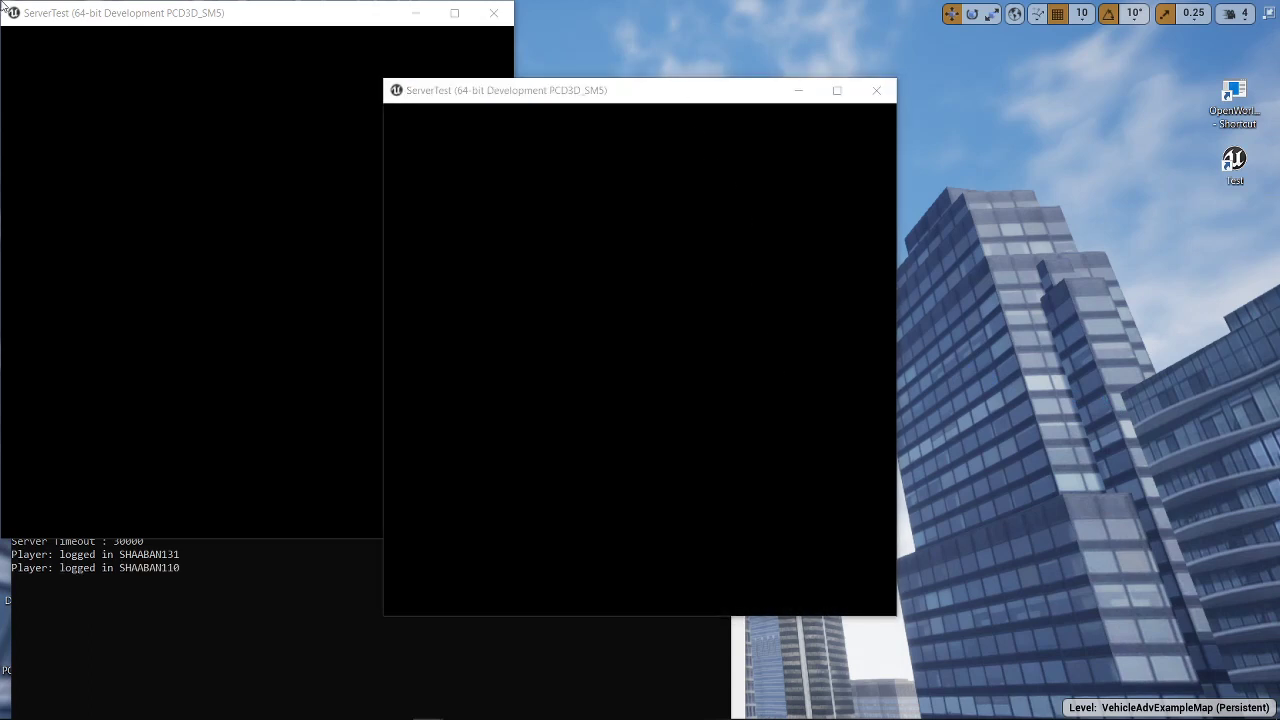
{"action": "left_click", "coordinate": [44, 708]}
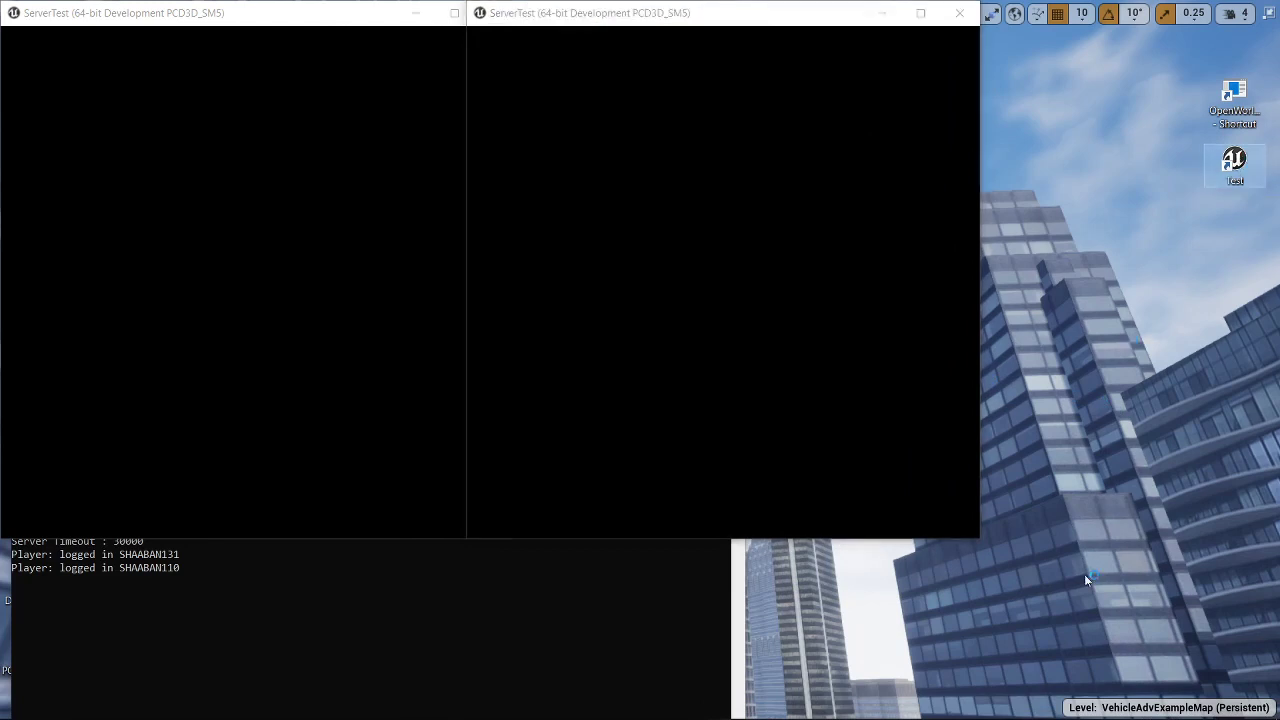
{"action": "mouse_move", "coordinate": [1036, 580]}
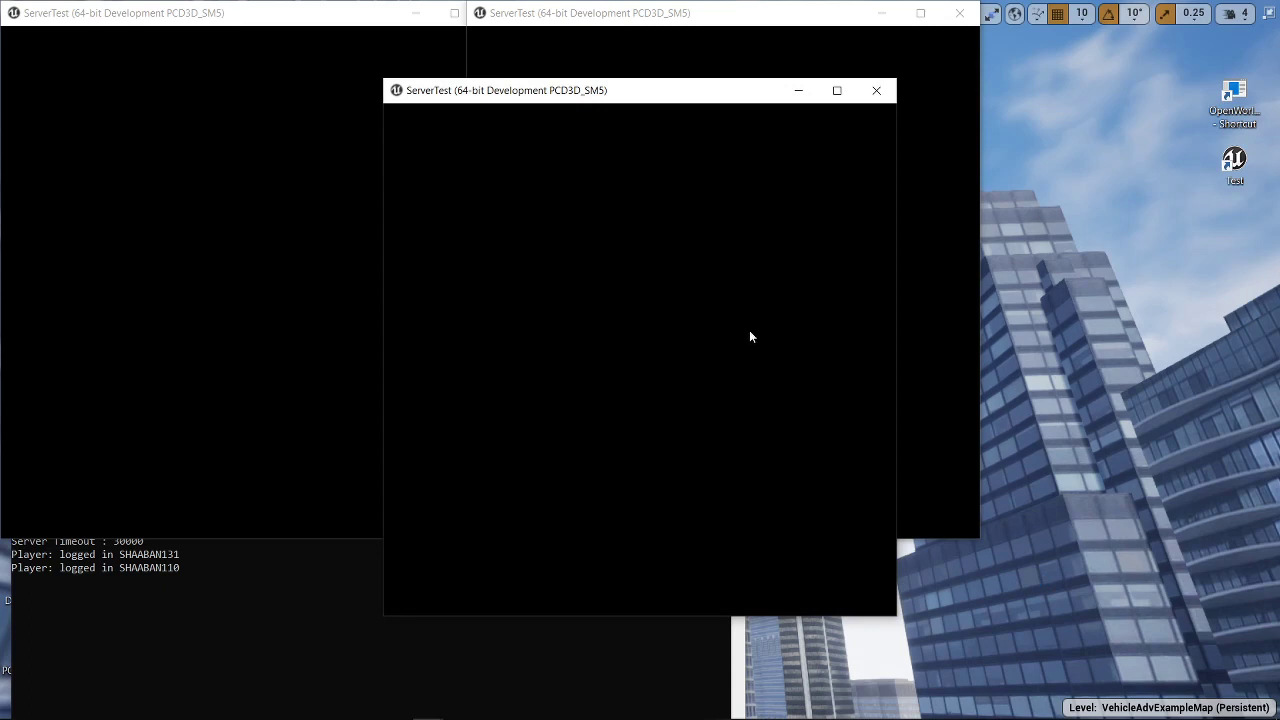
{"action": "left_click_drag", "start_coordinate": [508, 90], "coordinate": [910, 46]}
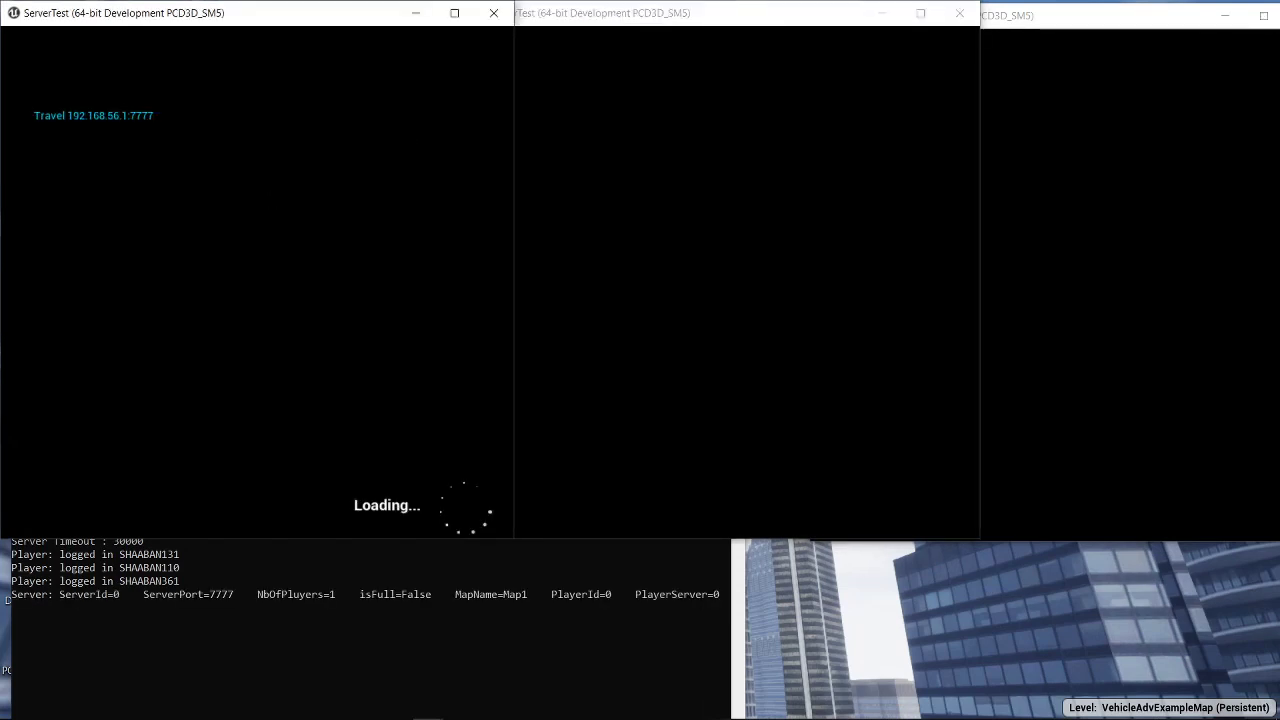
Switch to the clients so all three enter their worlds on servers 7777–7779 running Map1 and Map2.
{"action": "key", "text": "alt+tab"}
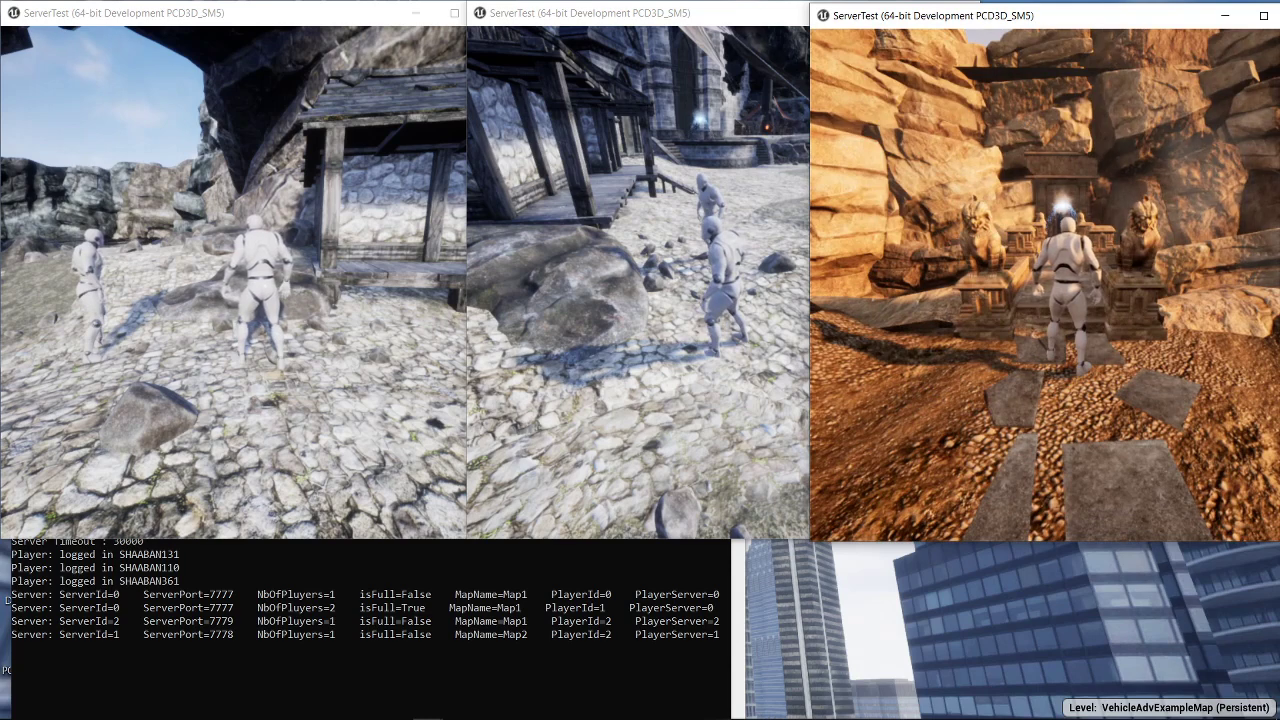
Send the second client to the Map2 server on port 7778, filling it, then bring up the Start menu.
{"action": "left_click", "coordinate": [14, 708]}
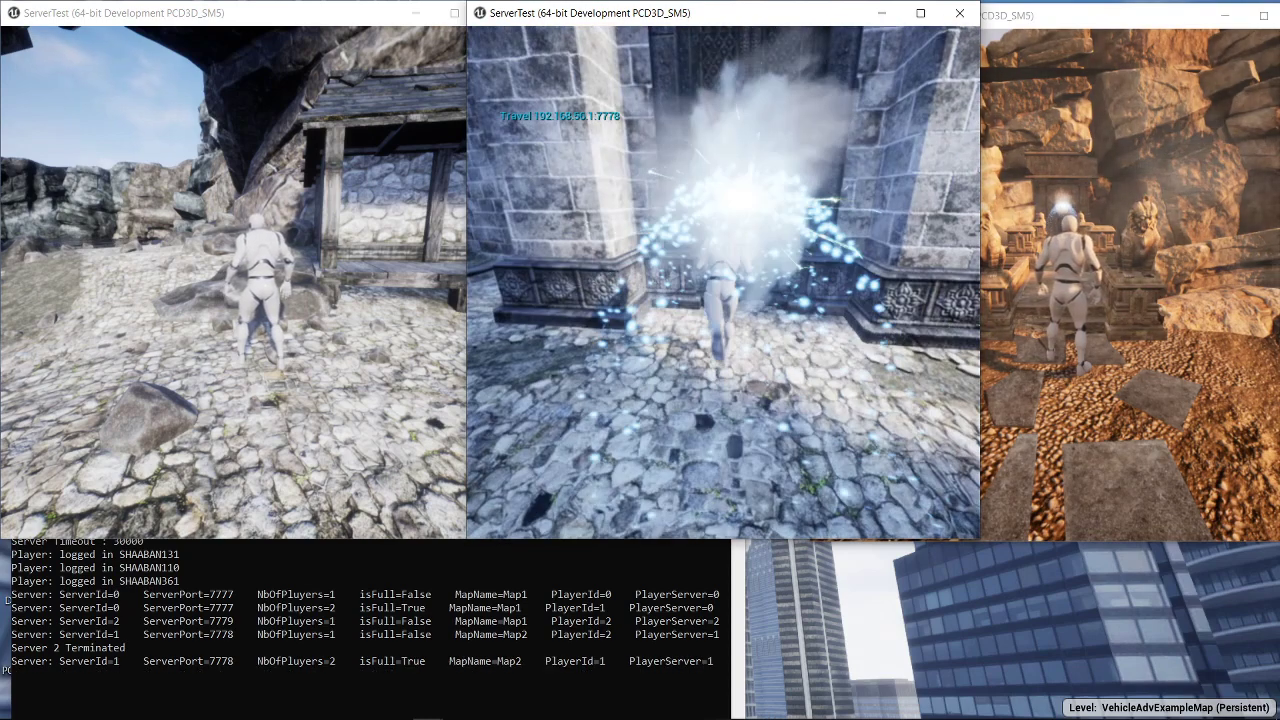
{"action": "left_click", "coordinate": [14, 708]}
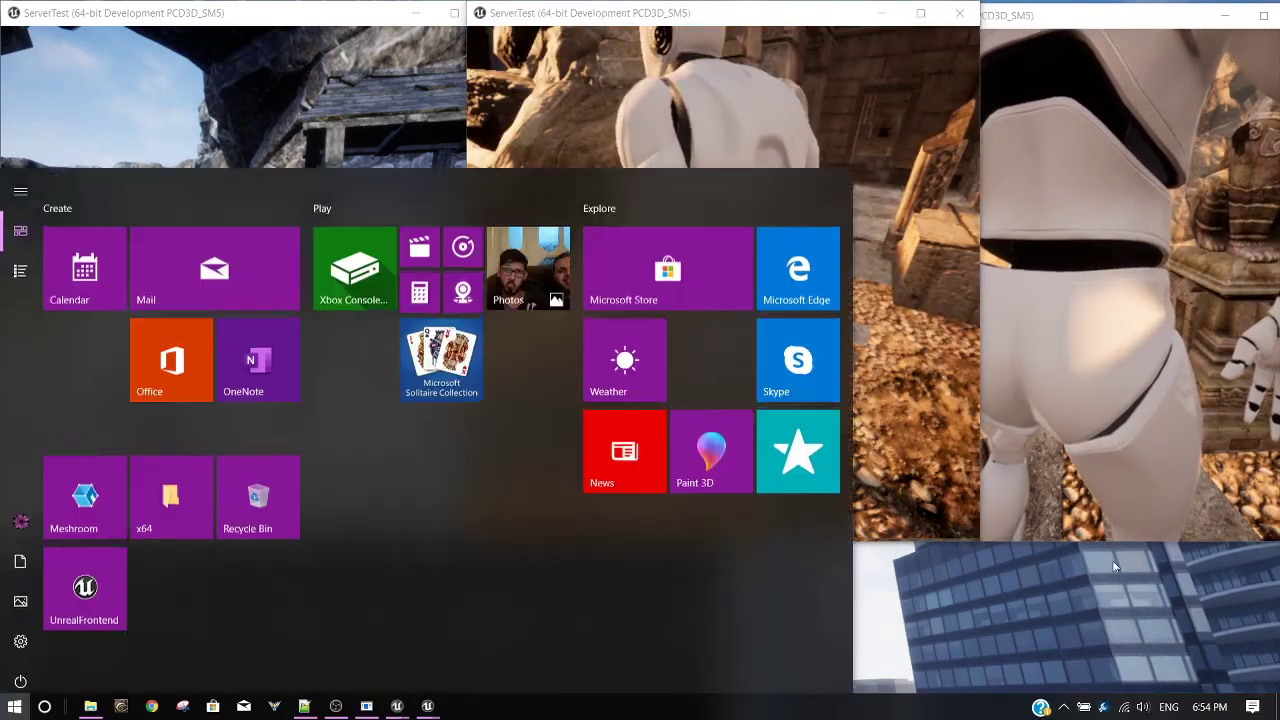